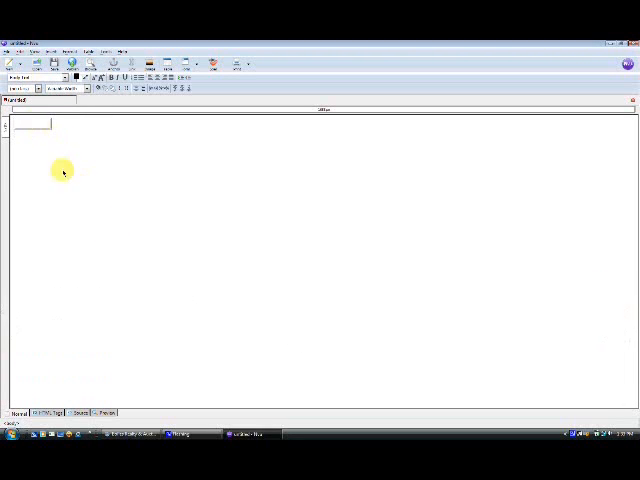
pyautogui.moveTo(84, 238)
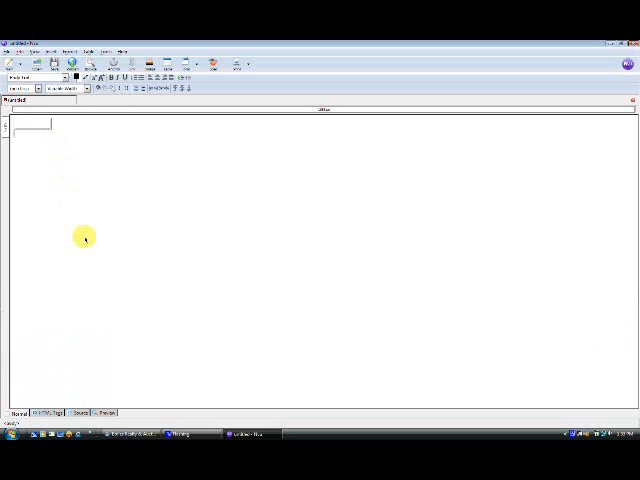
pyautogui.moveTo(50, 150)
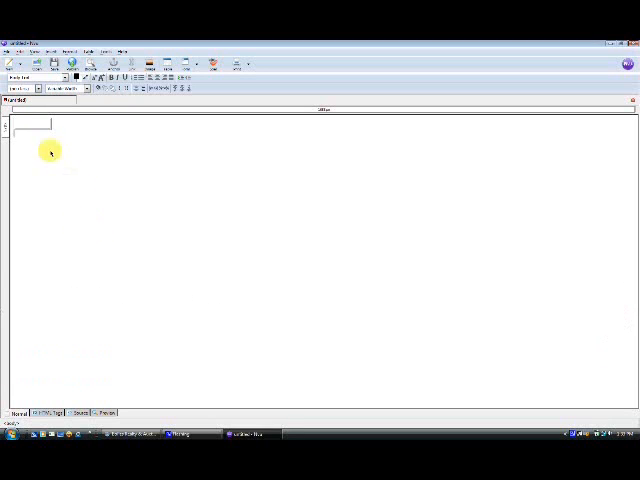
# Set the page table's width and height to full page and align its cell contents.
pyautogui.click(168, 64)
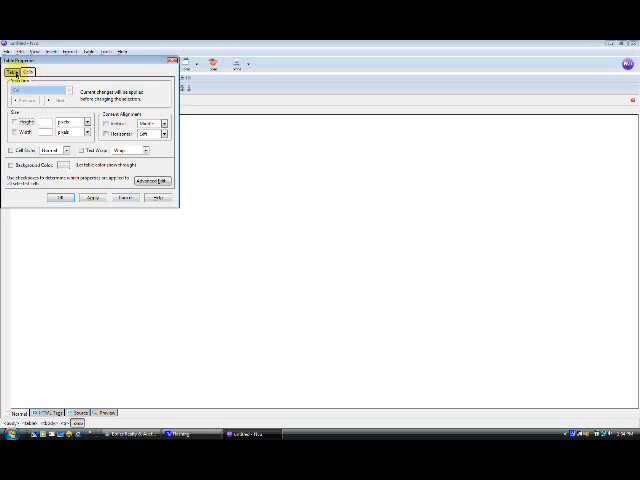
pyautogui.click(12, 72)
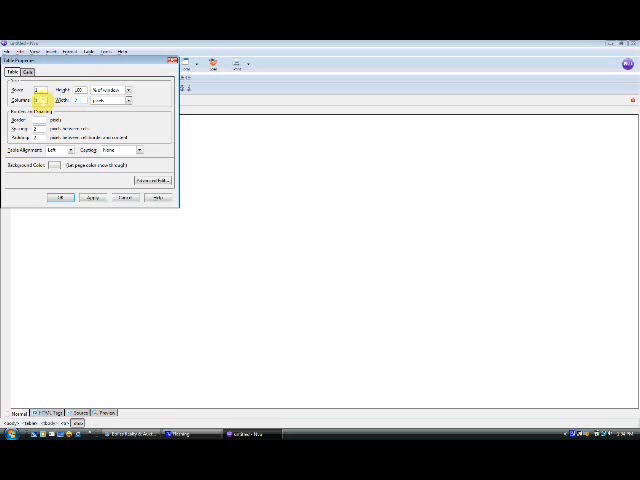
pyautogui.click(60, 196)
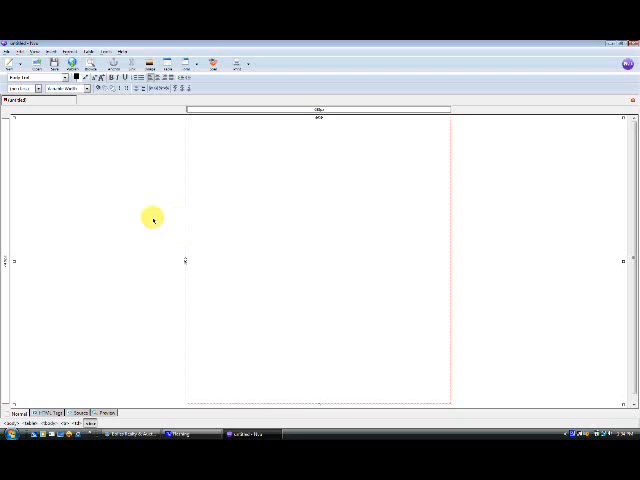
pyautogui.moveTo(136, 208)
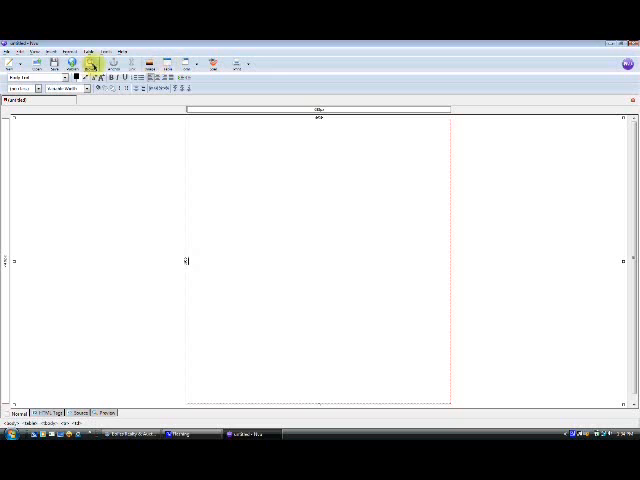
# Insert a small nested table into the middle column and select its cell.
pyautogui.click(88, 46)
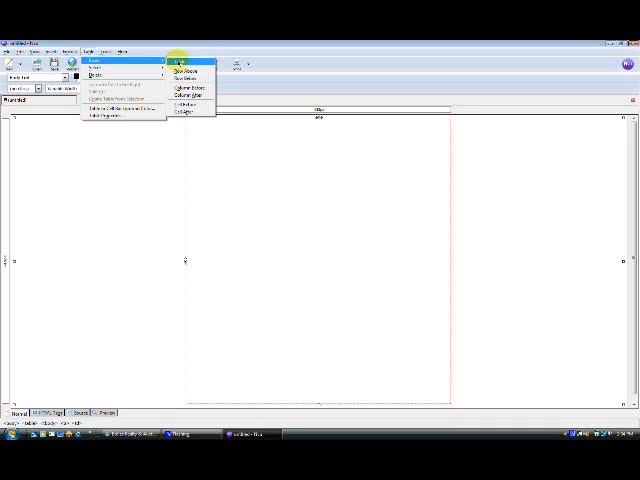
pyautogui.click(180, 64)
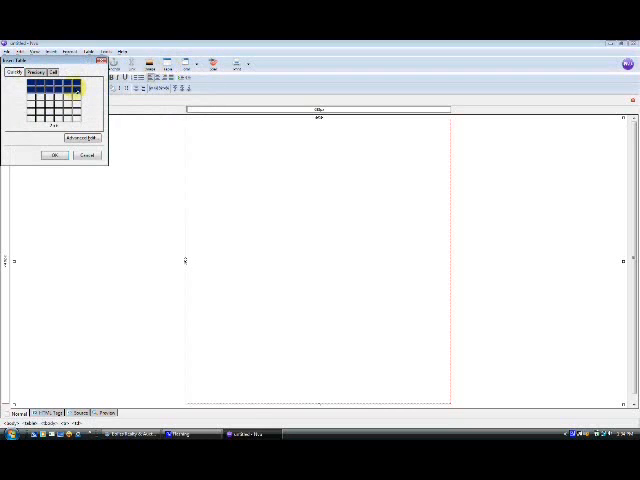
pyautogui.click(54, 156)
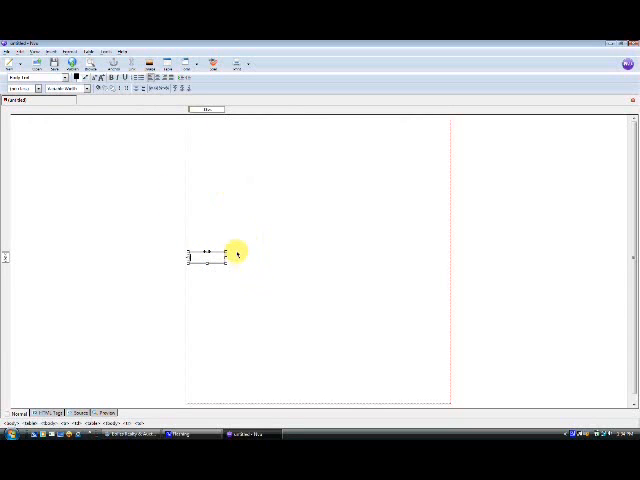
pyautogui.click(168, 64)
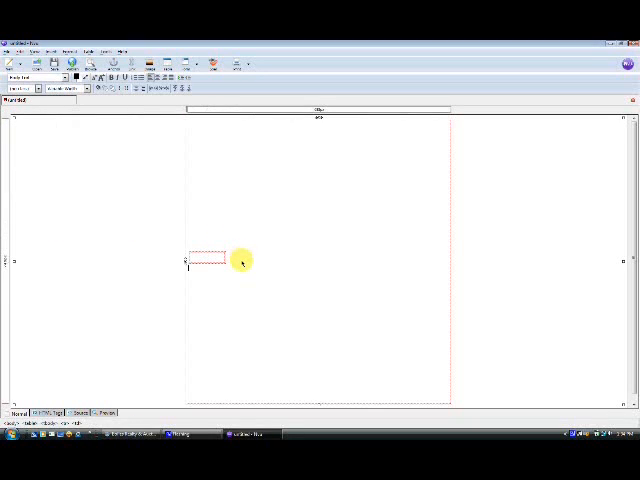
pyautogui.moveTo(238, 252)
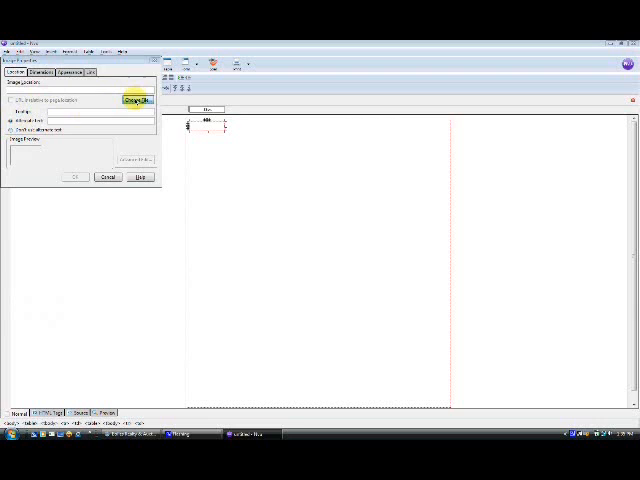
# Choose the black logo image file without alternate text and set its custom dimensions.
pyautogui.click(136, 100)
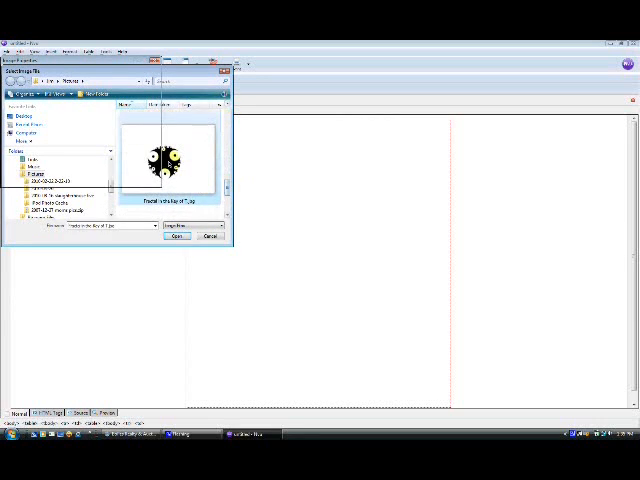
pyautogui.click(176, 236)
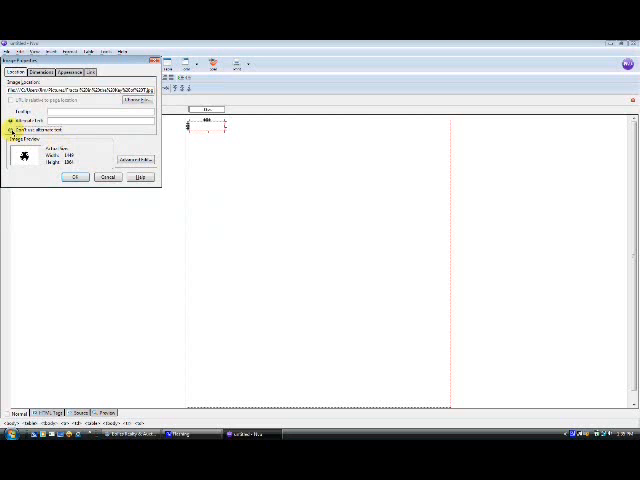
pyautogui.click(44, 72)
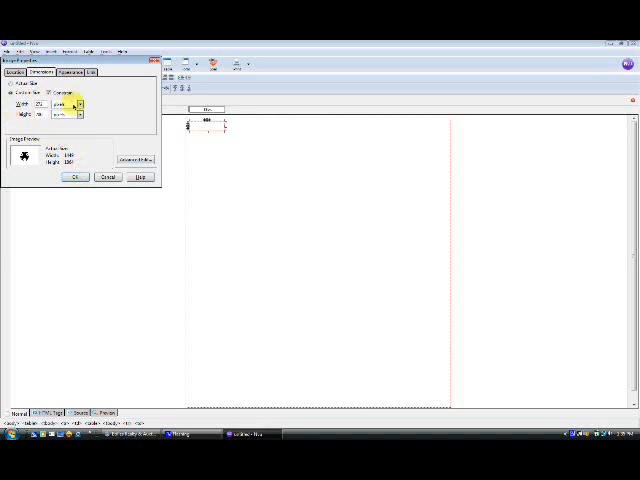
pyautogui.click(76, 176)
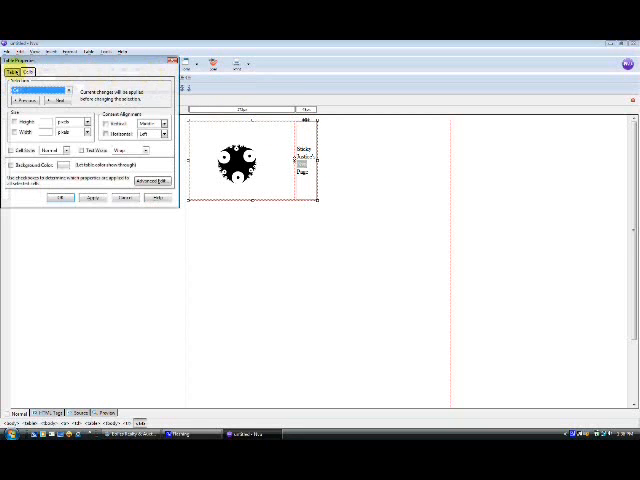
# Align the nested table's cells and select the title line 'Sticky Justice's Nvu Page'.
pyautogui.click(12, 72)
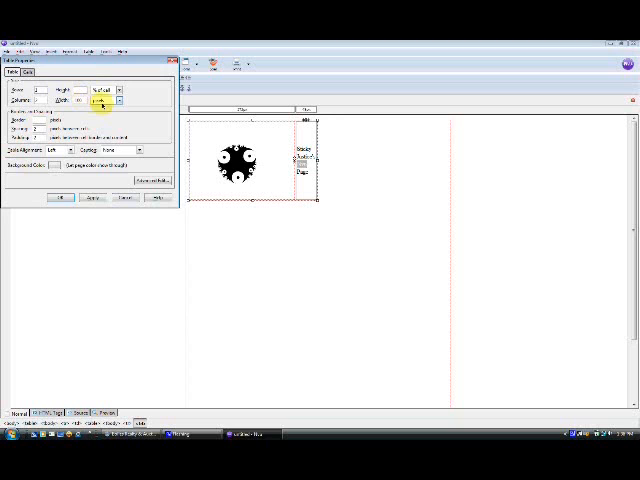
pyautogui.click(56, 196)
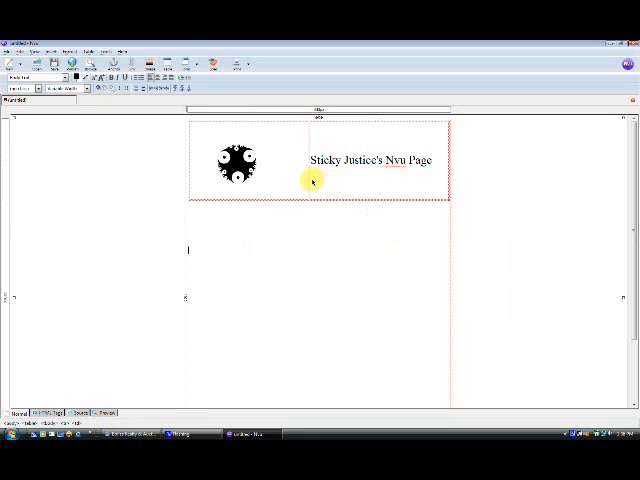
pyautogui.tripleClick(368, 160)
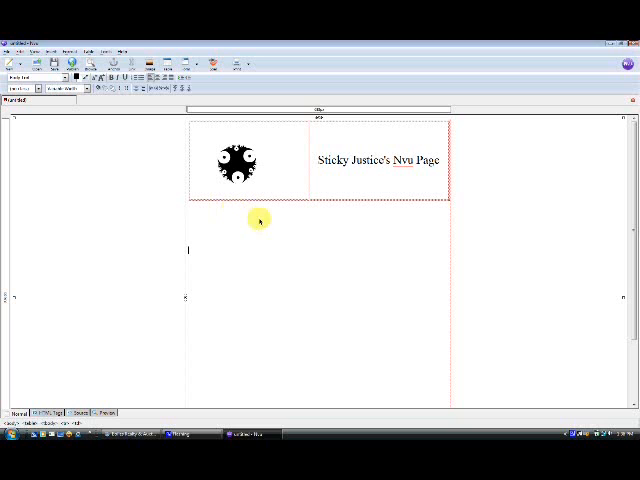
# Insert a one-row, four-cell table beneath the logo and title for the link labels.
pyautogui.click(86, 44)
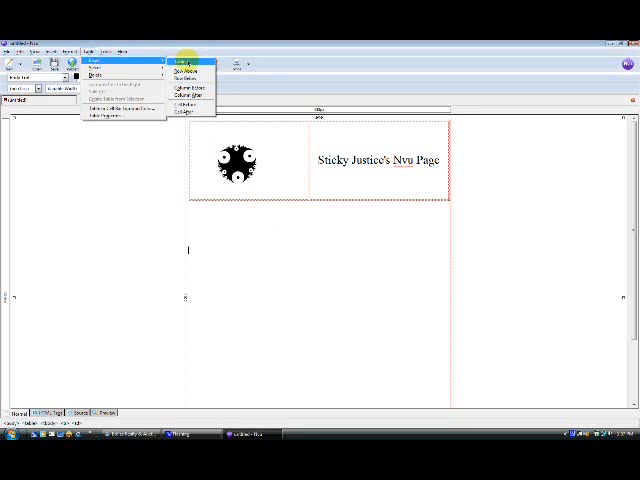
pyautogui.click(184, 66)
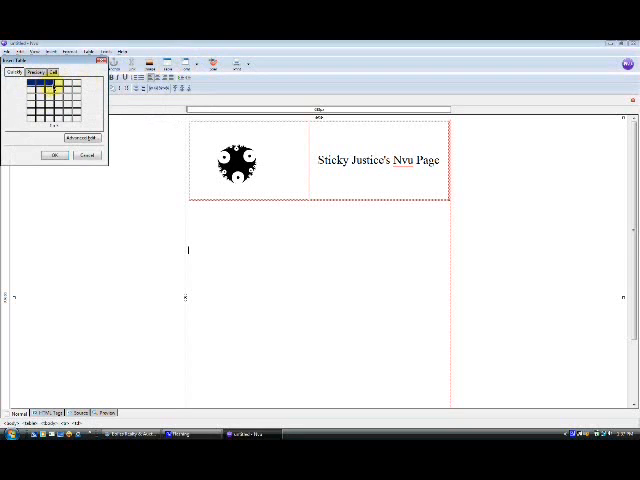
pyautogui.click(52, 156)
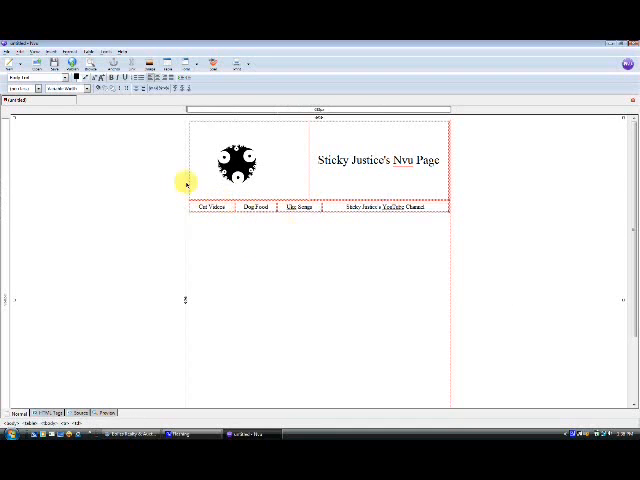
# Insert a second four-cell table below the links and align its cell contents.
pyautogui.click(116, 46)
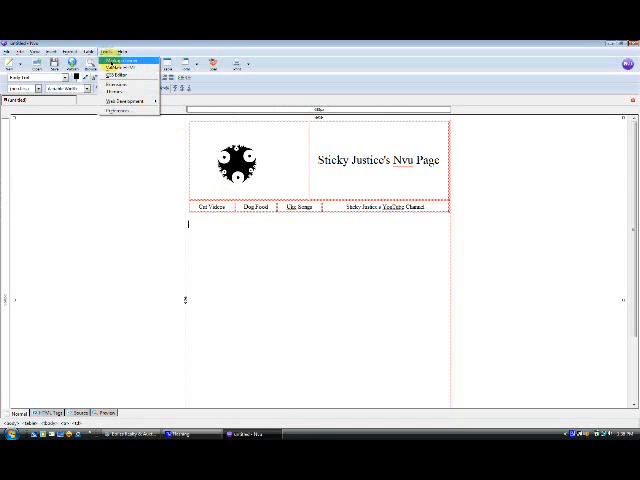
pyautogui.click(88, 46)
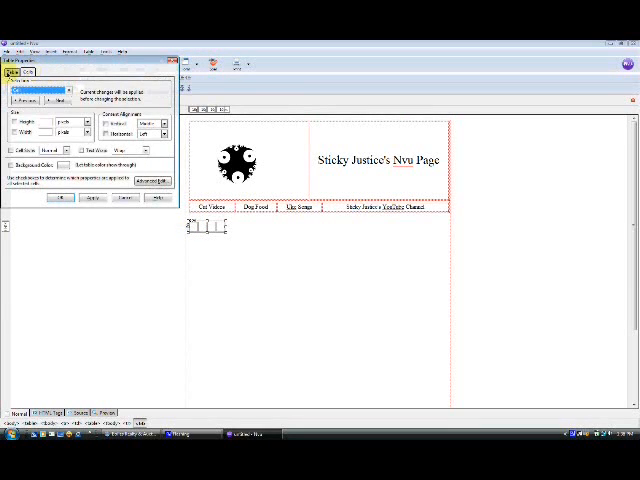
pyautogui.click(12, 72)
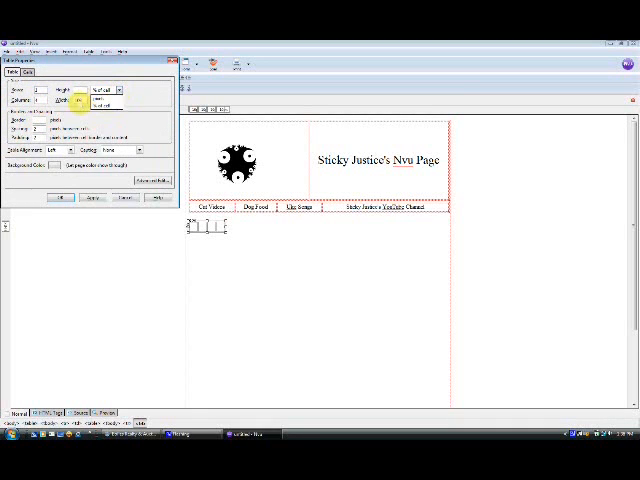
pyautogui.click(60, 198)
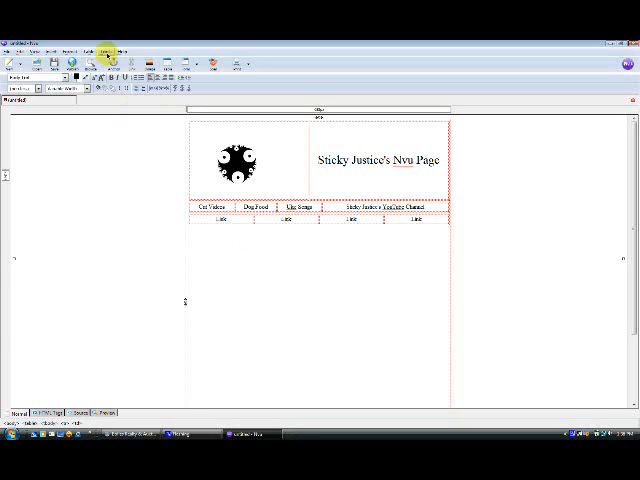
# Insert a narrow two-column table beneath the second four-cell row.
pyautogui.click(90, 44)
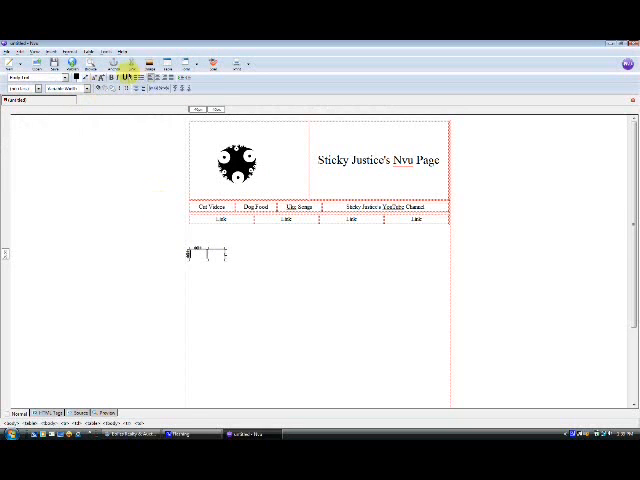
pyautogui.click(156, 64)
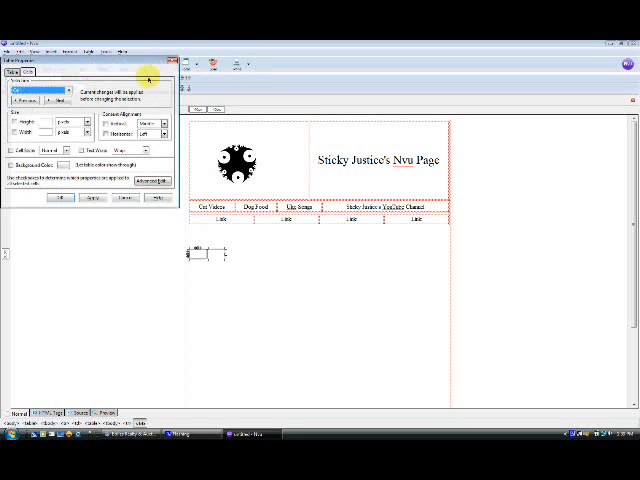
pyautogui.click(12, 72)
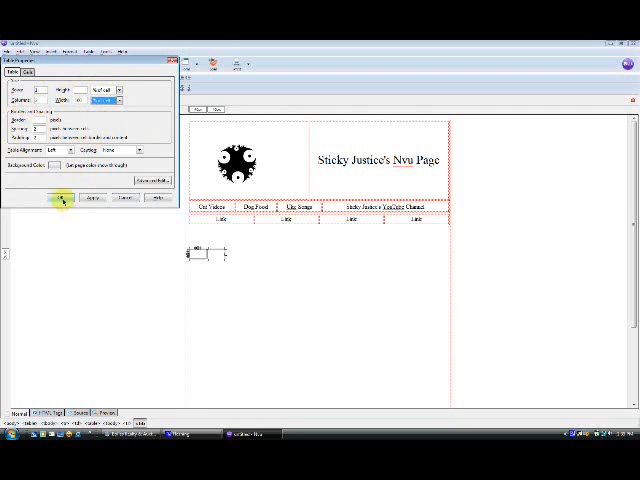
pyautogui.click(64, 200)
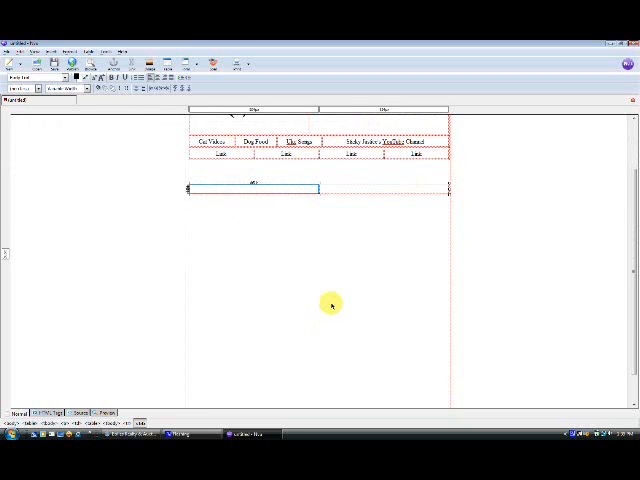
pyautogui.moveTo(330, 300)
pyautogui.write('My dog has fleas, and when he pees, he drowns the fleas.')
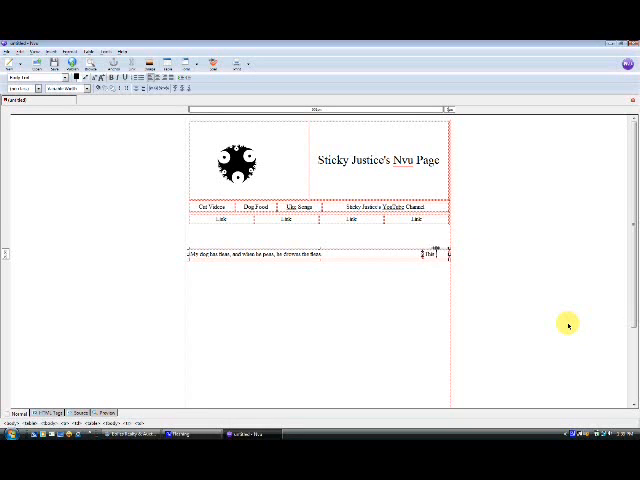
# Type 'This is just a test' into the left column of the new table.
pyautogui.write('This is just a test. This is only a test. Do not be alarmed.')
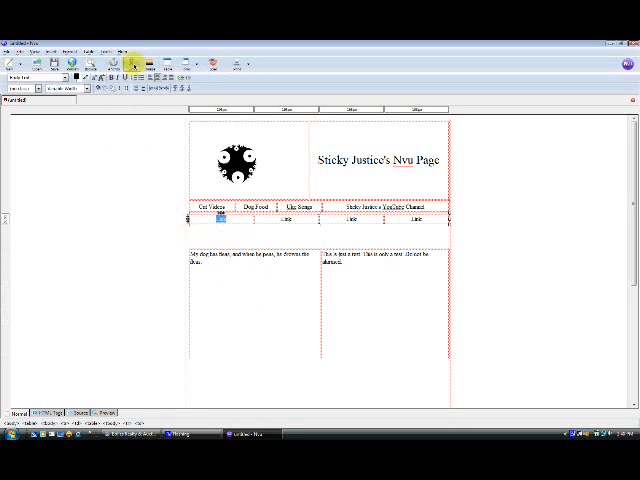
# Make the selected navigation label a hyperlink and browse for its target file.
pyautogui.click(132, 64)
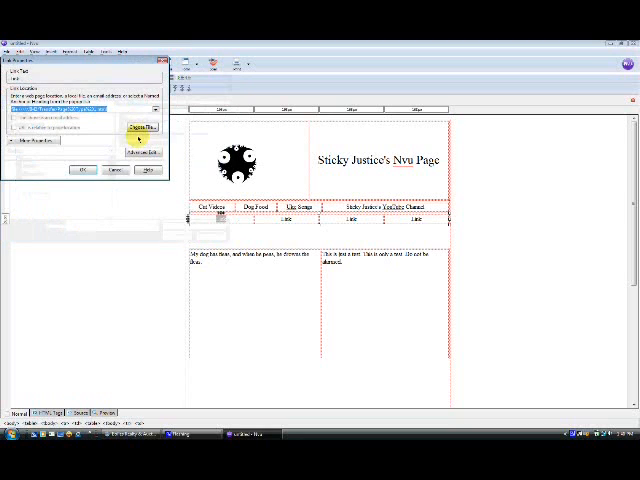
pyautogui.click(82, 170)
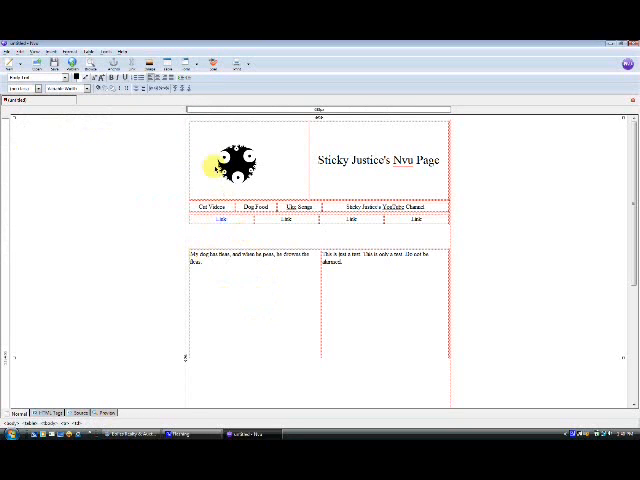
# In the logo's Image and Link Properties, browse the folder and pick the logo file as target.
pyautogui.rightClick(236, 164)
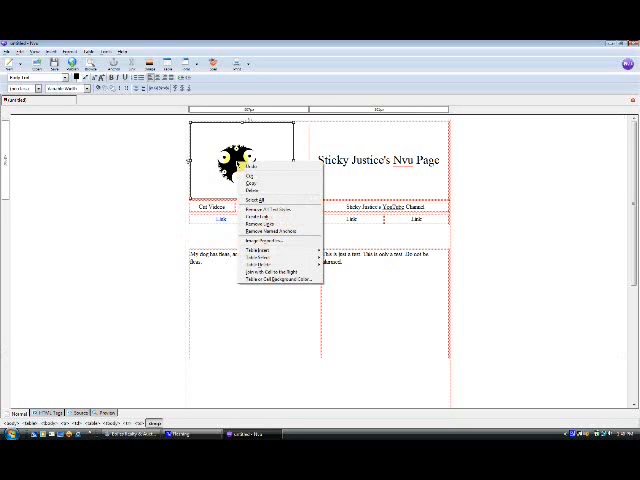
pyautogui.click(264, 246)
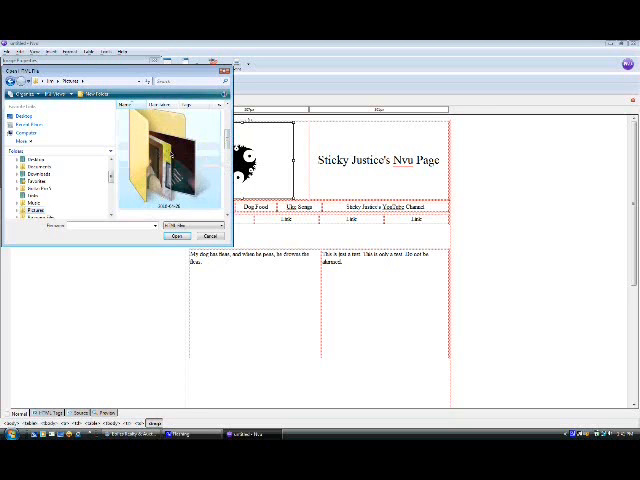
pyautogui.doubleClick(168, 164)
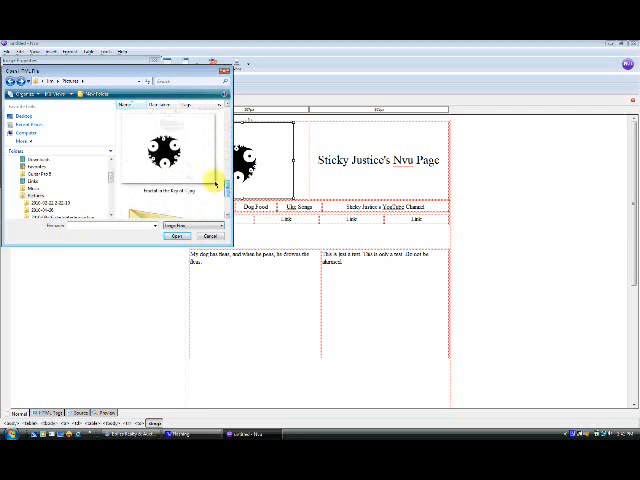
pyautogui.click(174, 236)
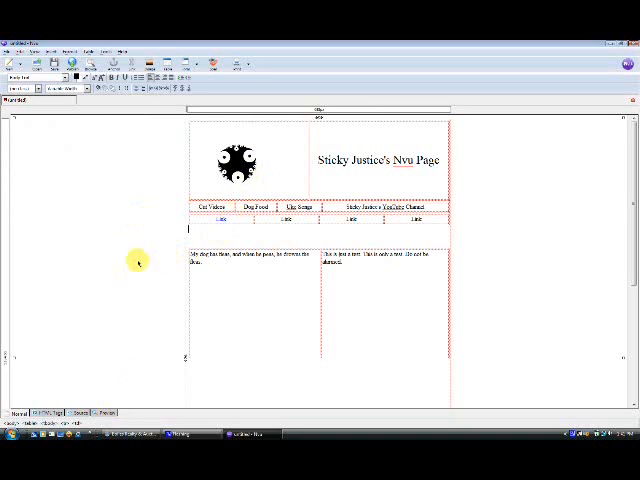
pyautogui.moveTo(128, 284)
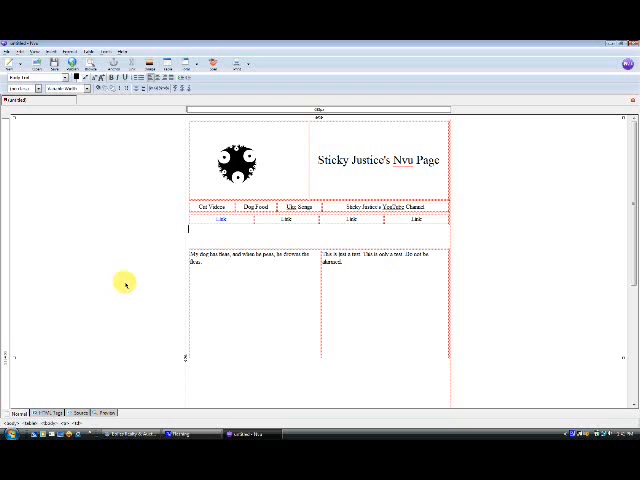
pyautogui.moveTo(90, 144)
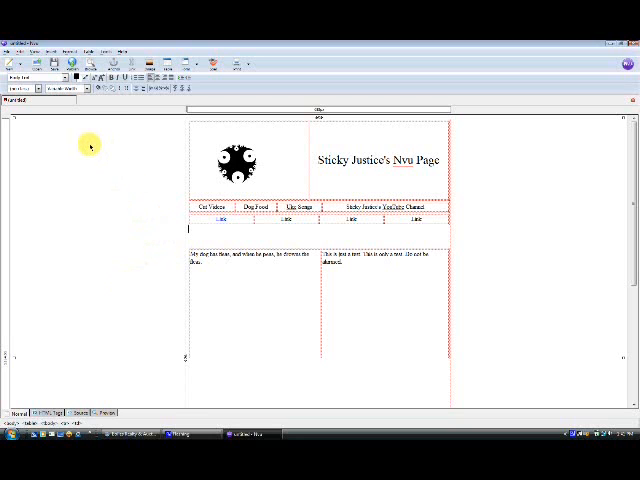
pyautogui.moveTo(200, 184)
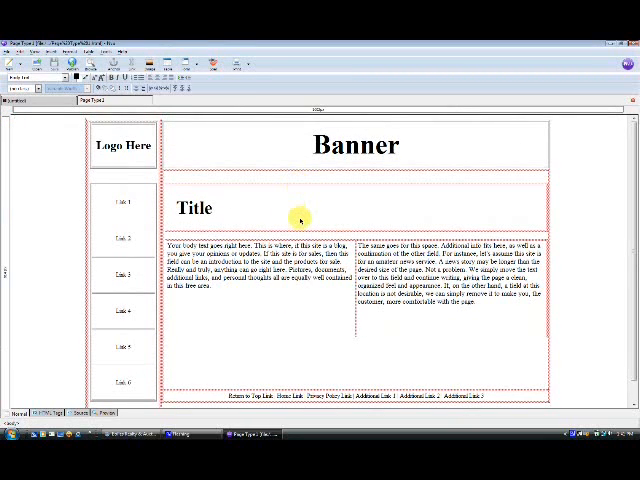
pyautogui.moveTo(144, 160)
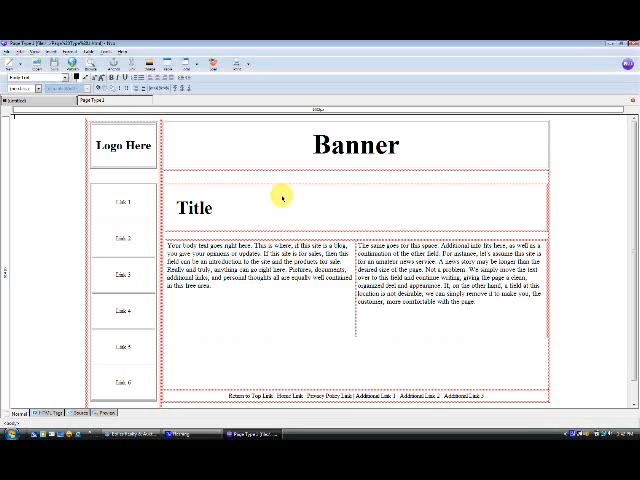
pyautogui.moveTo(272, 206)
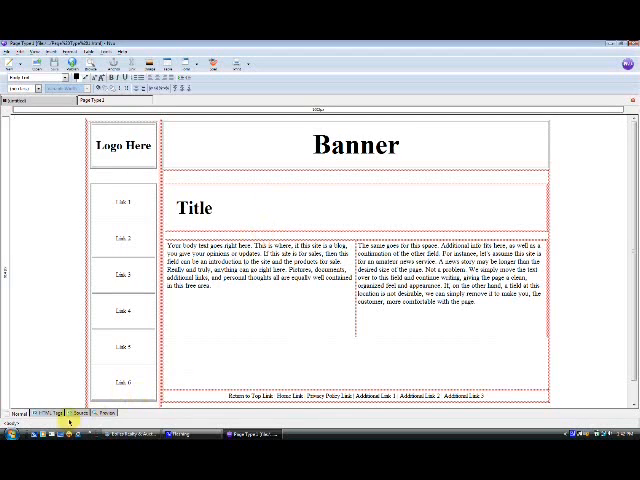
# Switch to the Source view and scroll through the template's nested-table HTML code.
pyautogui.click(64, 416)
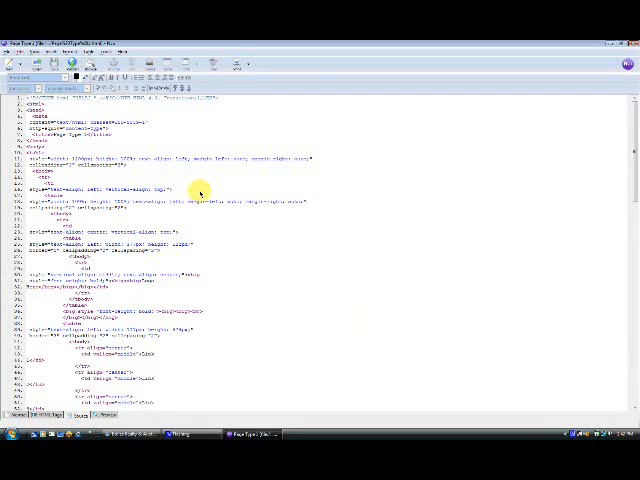
pyautogui.scroll(-3)
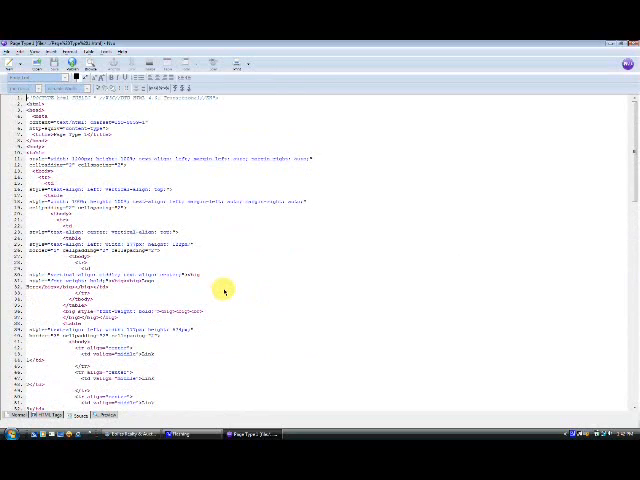
pyautogui.scroll(-3)
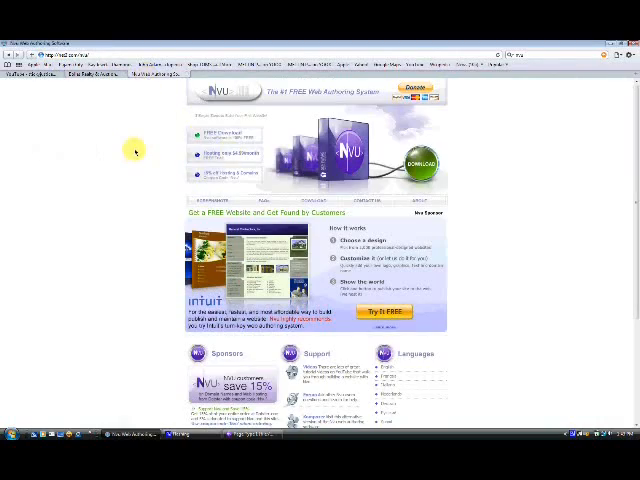
pyautogui.scroll(-3)
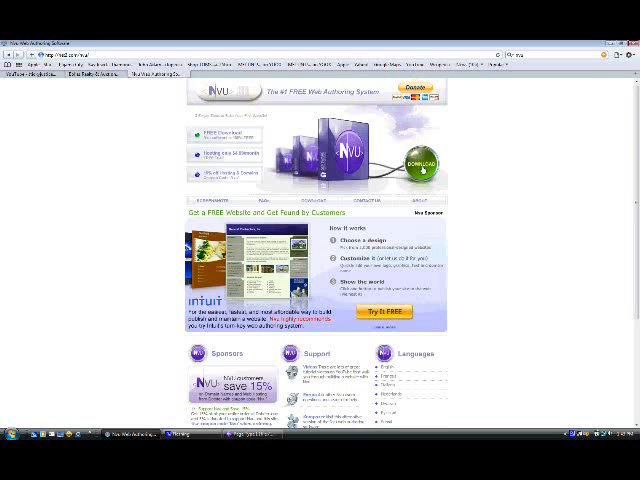
pyautogui.scroll(-3)
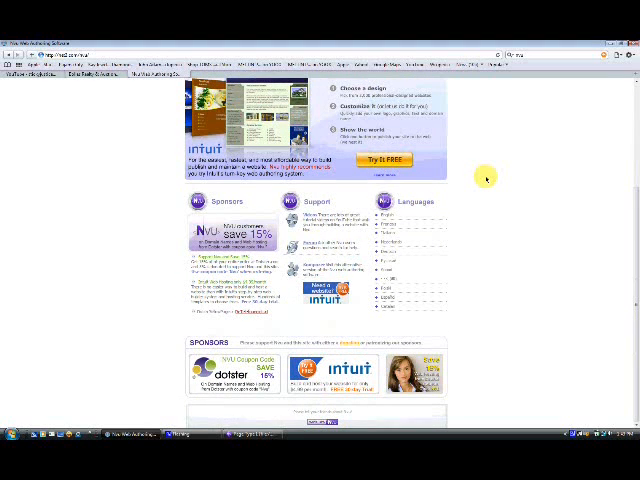
pyautogui.moveTo(248, 314)
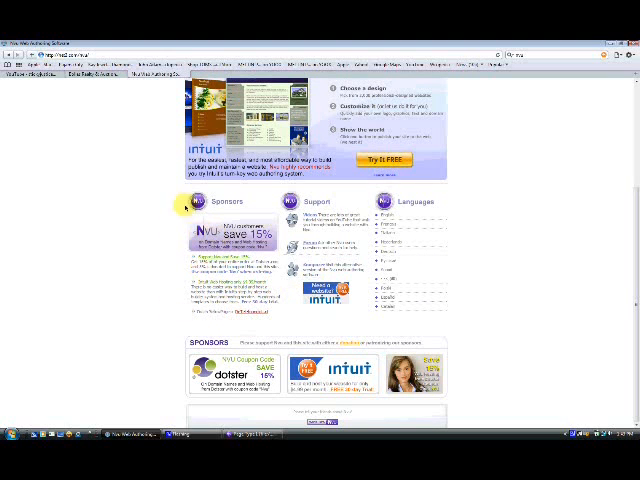
pyautogui.moveTo(496, 224)
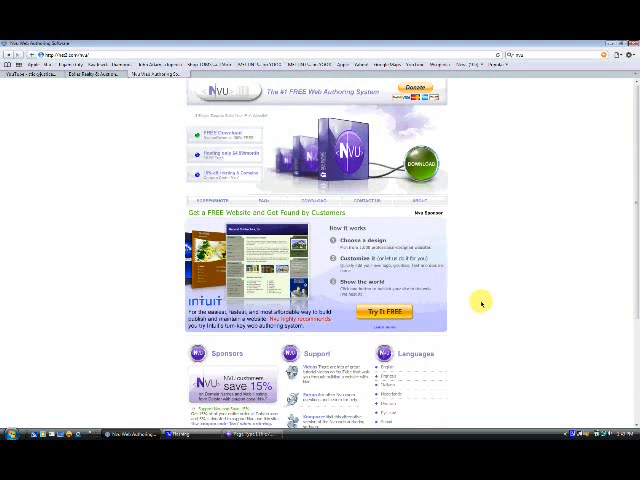
pyautogui.scroll(-3)
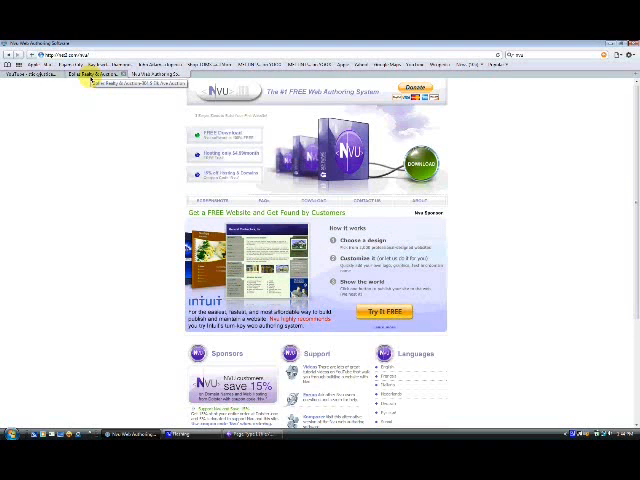
pyautogui.moveTo(124, 128)
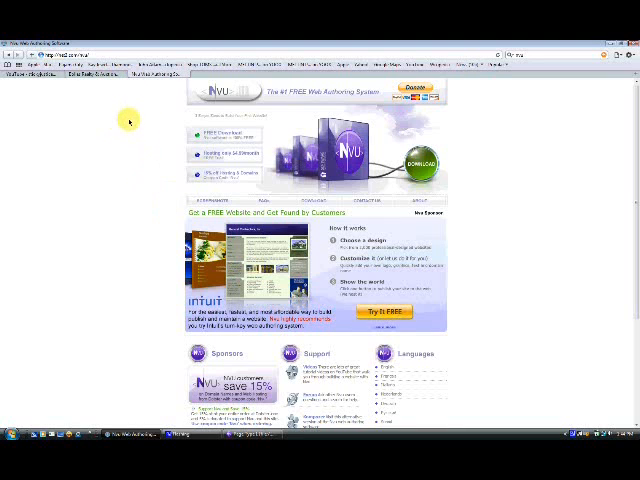
pyautogui.scroll(-3)
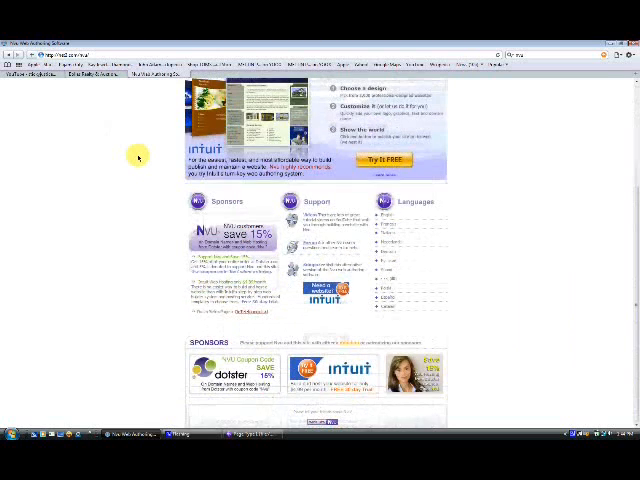